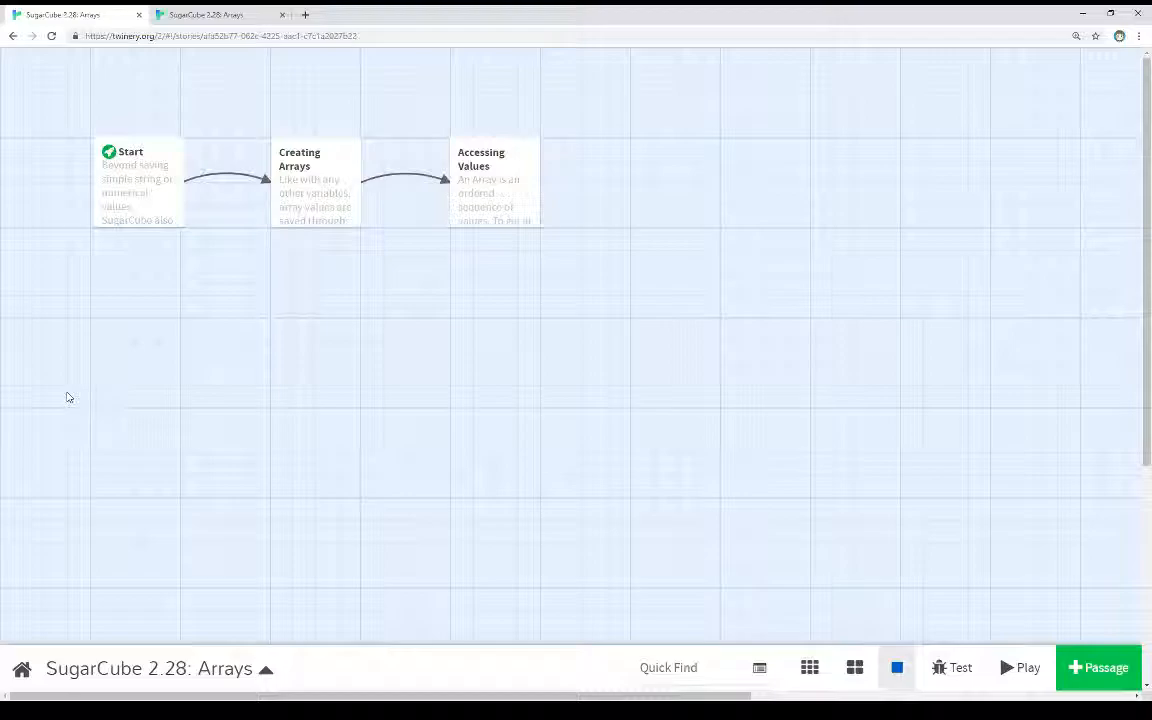
Step: Launch the Arrays story from the story map so its Start passage shows in the browser
click(1020, 668)
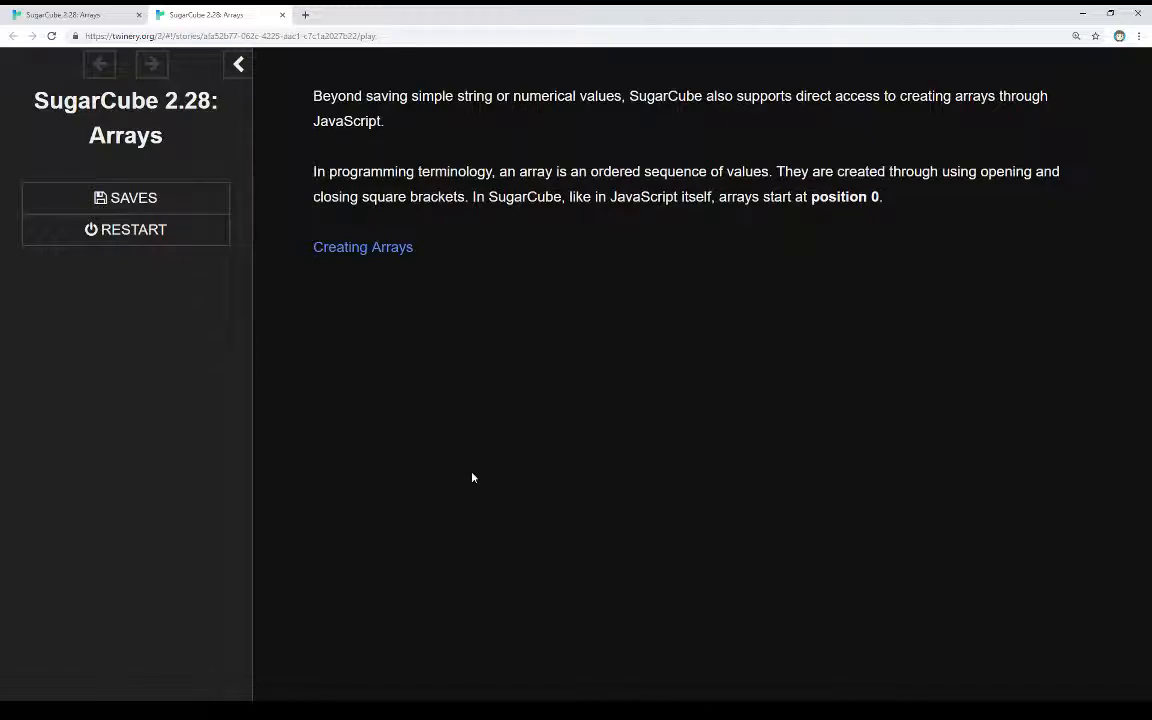
Step: Follow the Creating Arrays link and highlight the printed array 1, 2, 3, 4
click(362, 248)
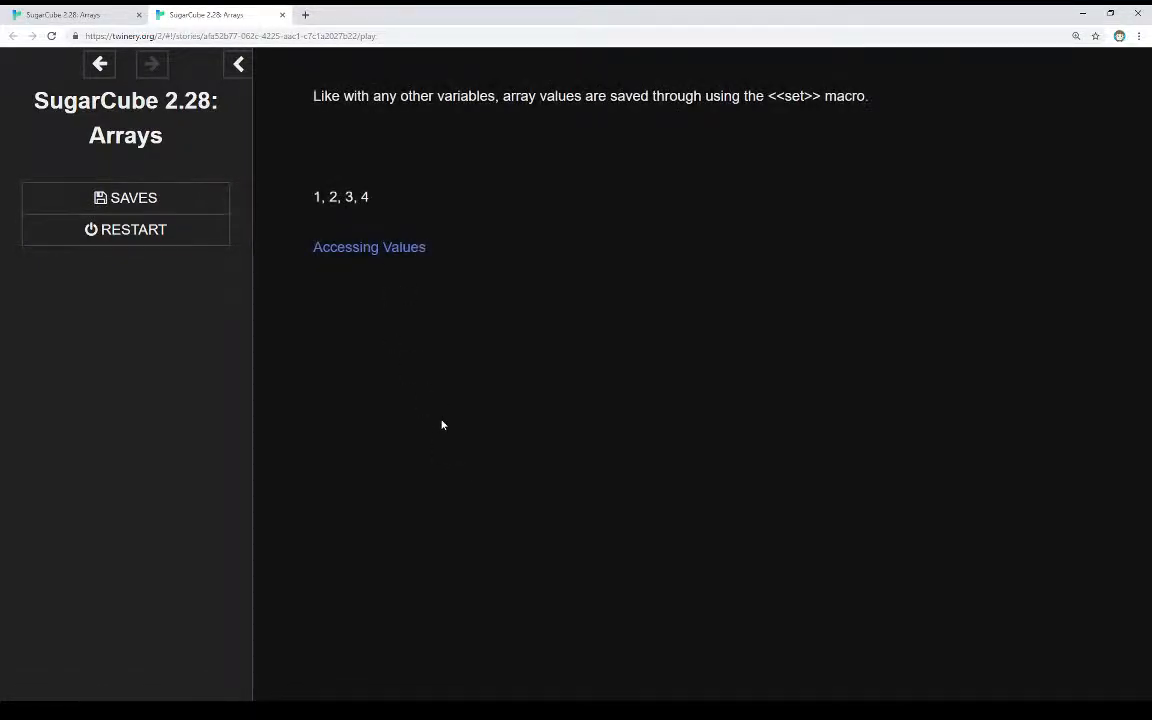
mouse_move(452, 420)
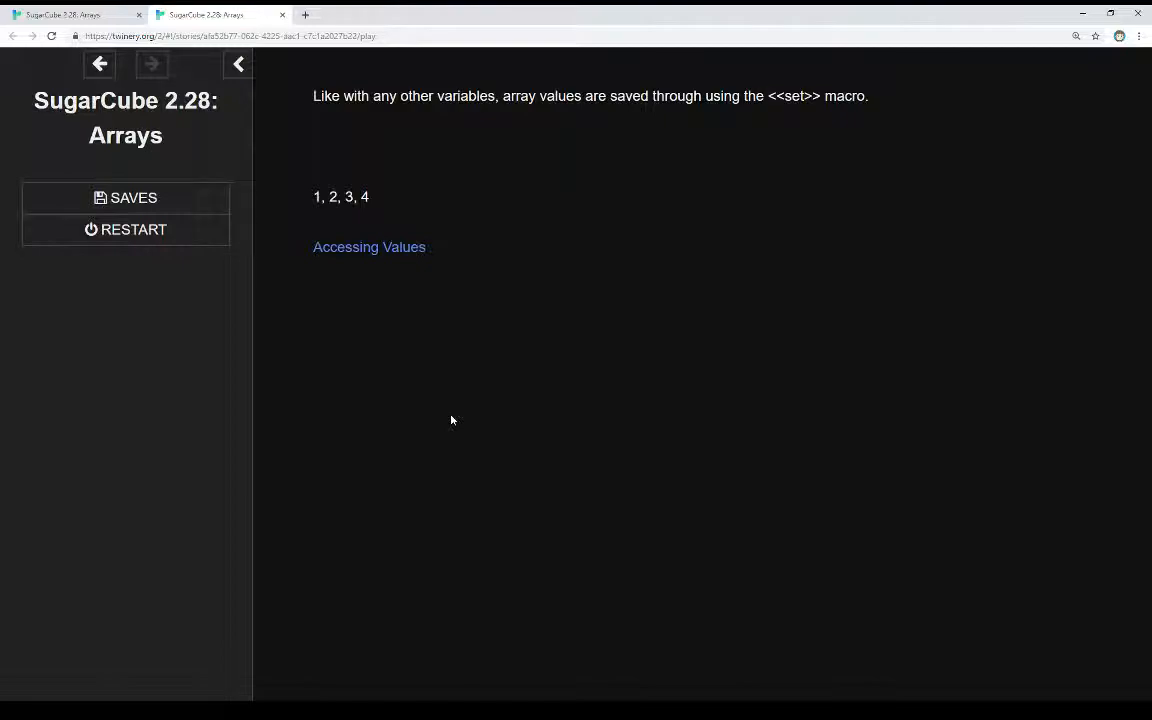
triple_click(340, 196)
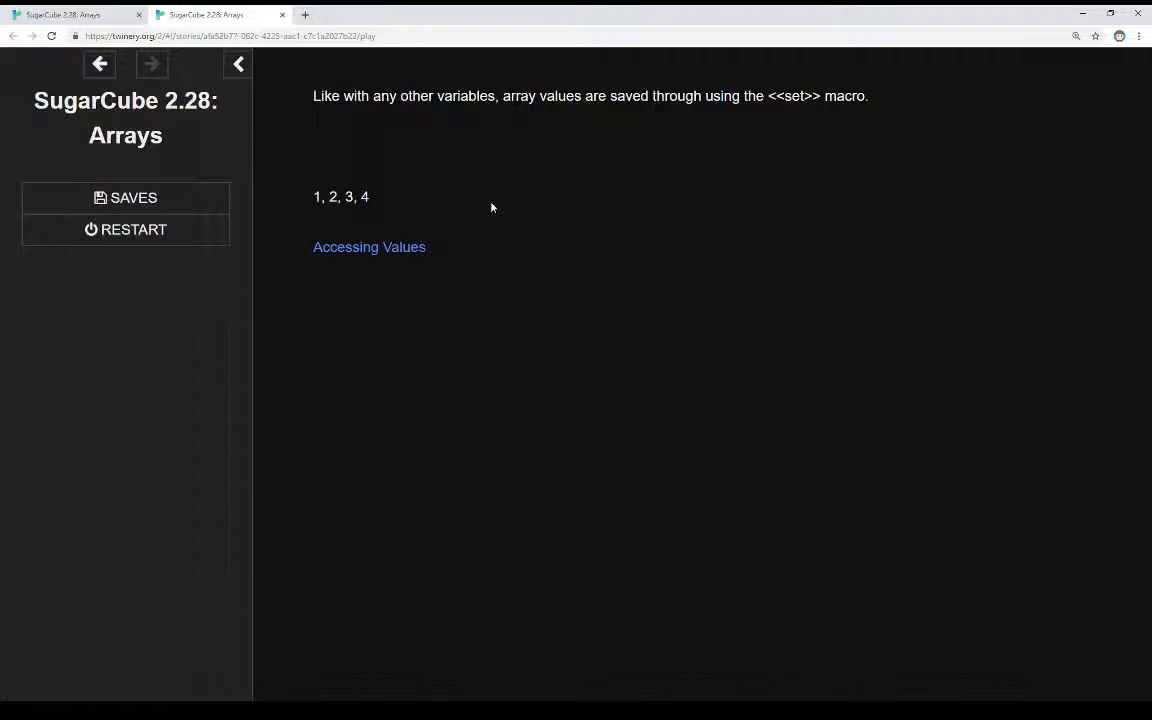
mouse_move(368, 248)
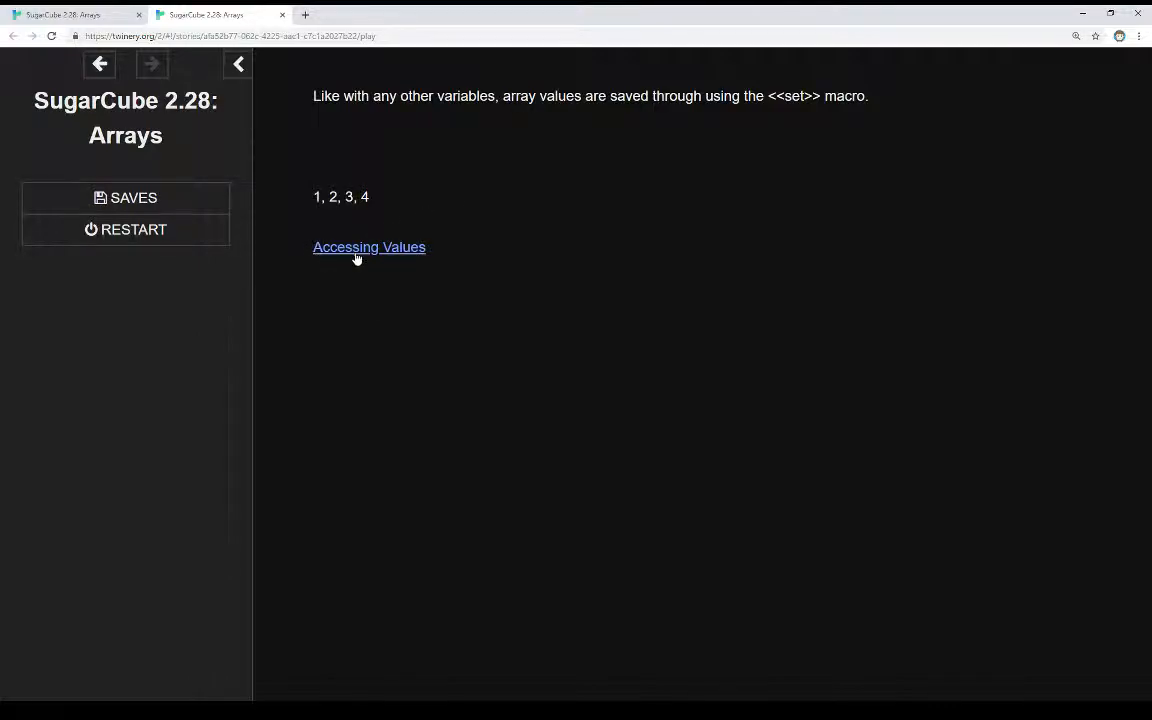
Step: Follow the Accessing Values link and highlight the printed value 3
click(368, 248)
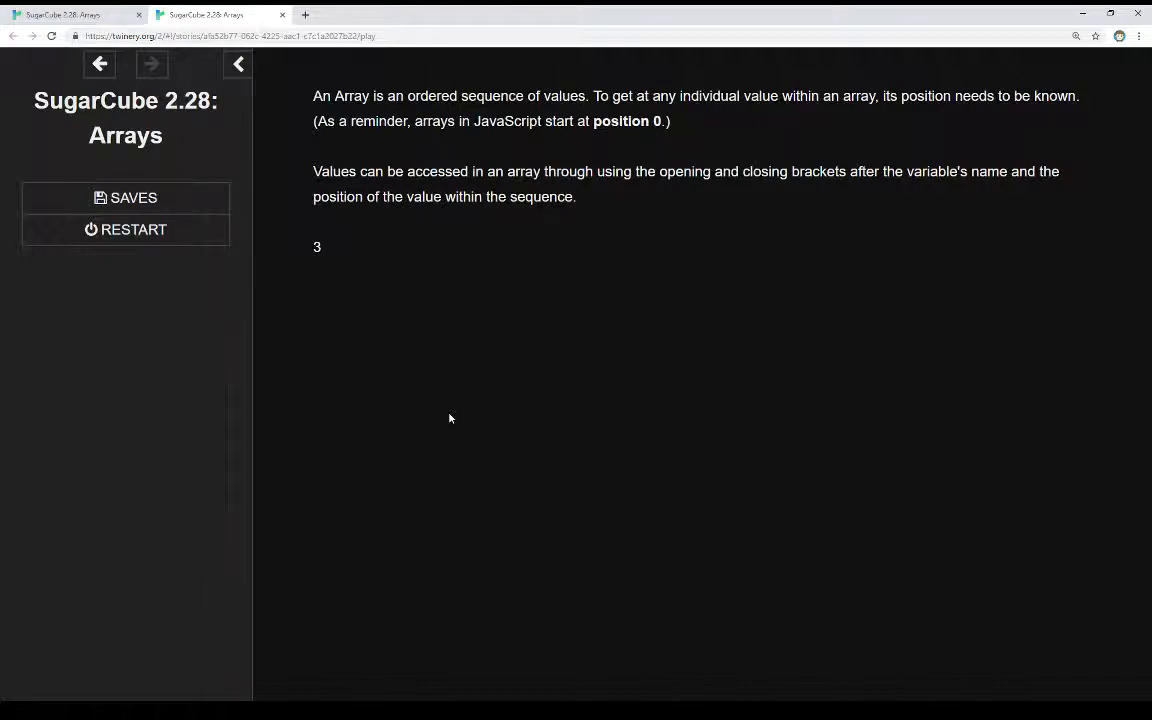
double_click(316, 248)
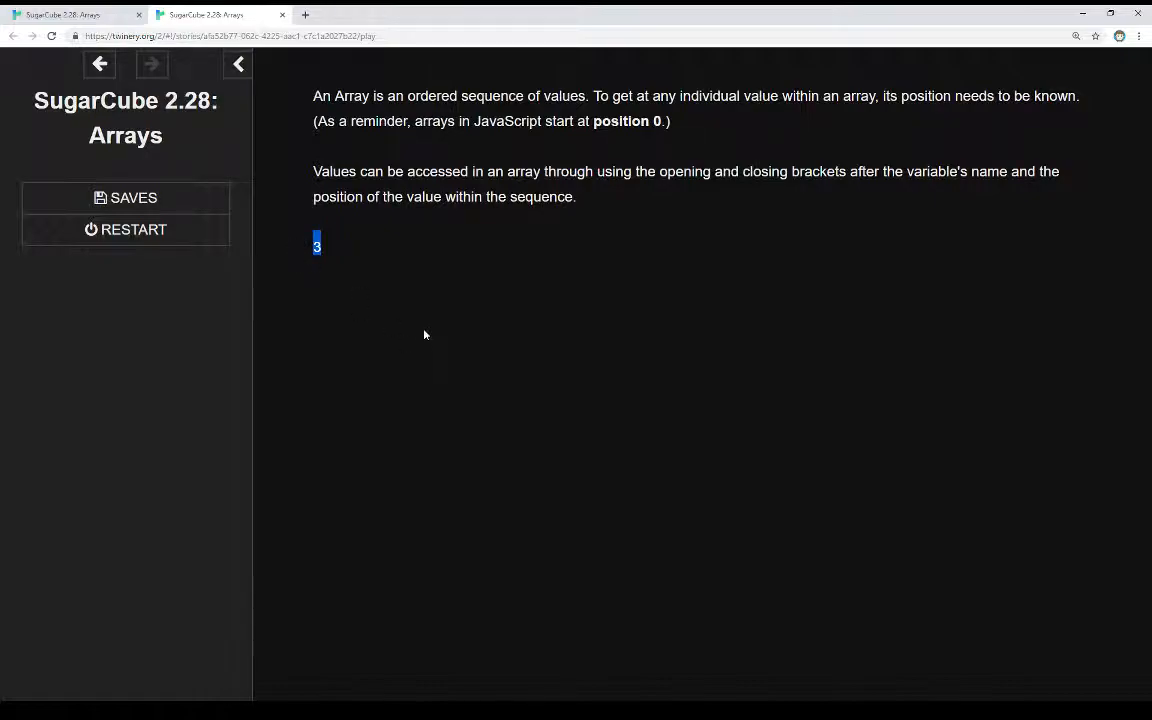
mouse_move(398, 344)
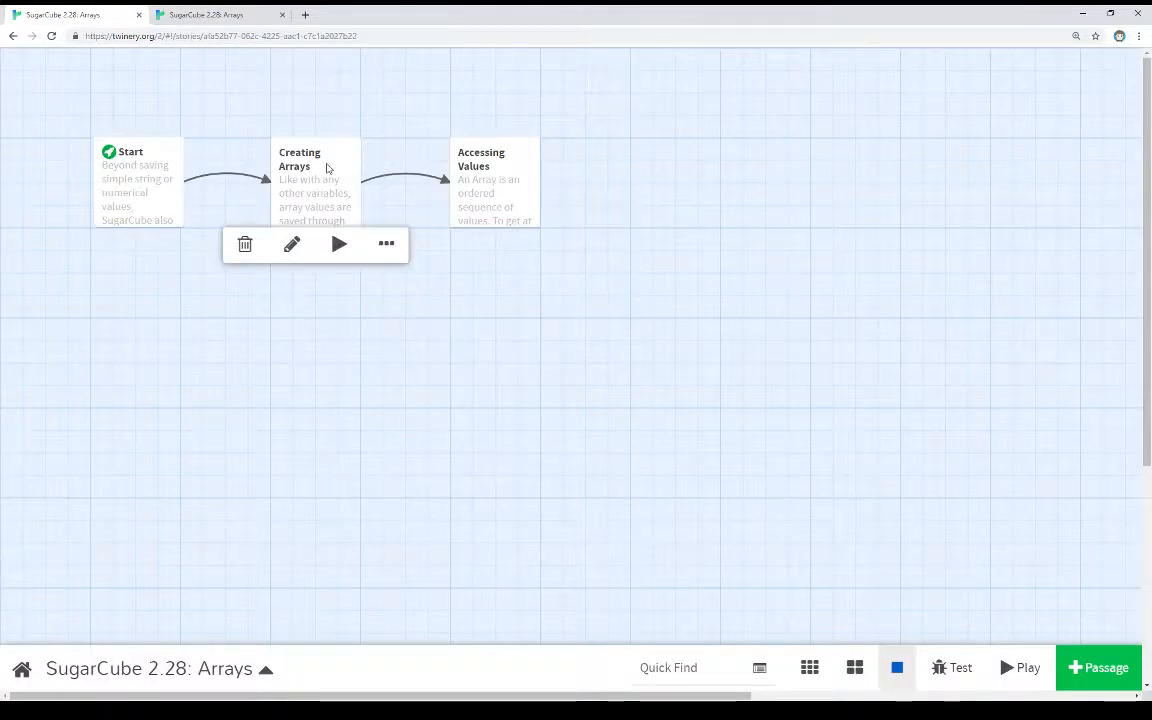
click(292, 244)
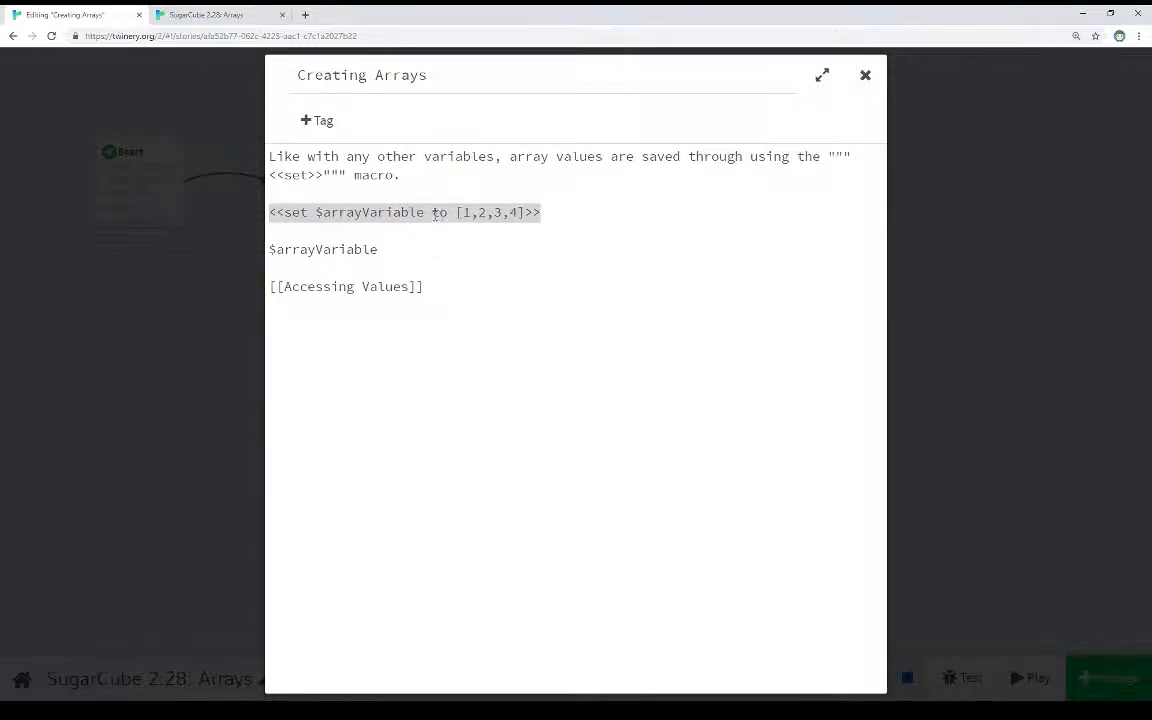
click(456, 212)
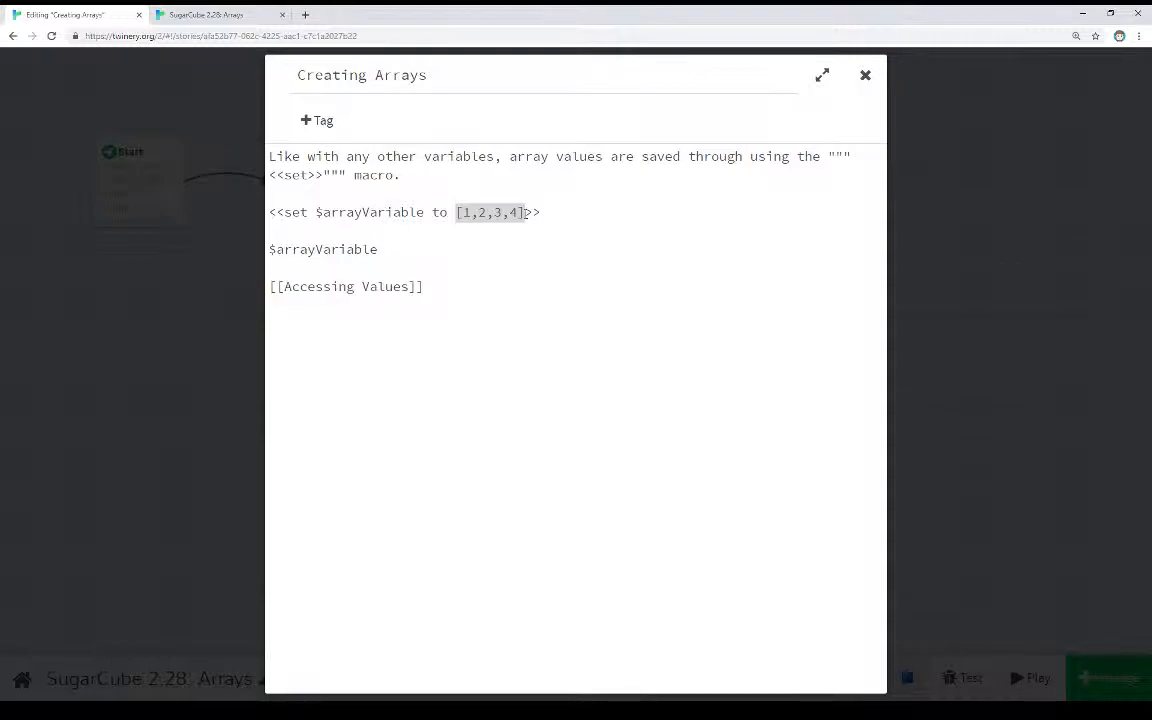
click(468, 212)
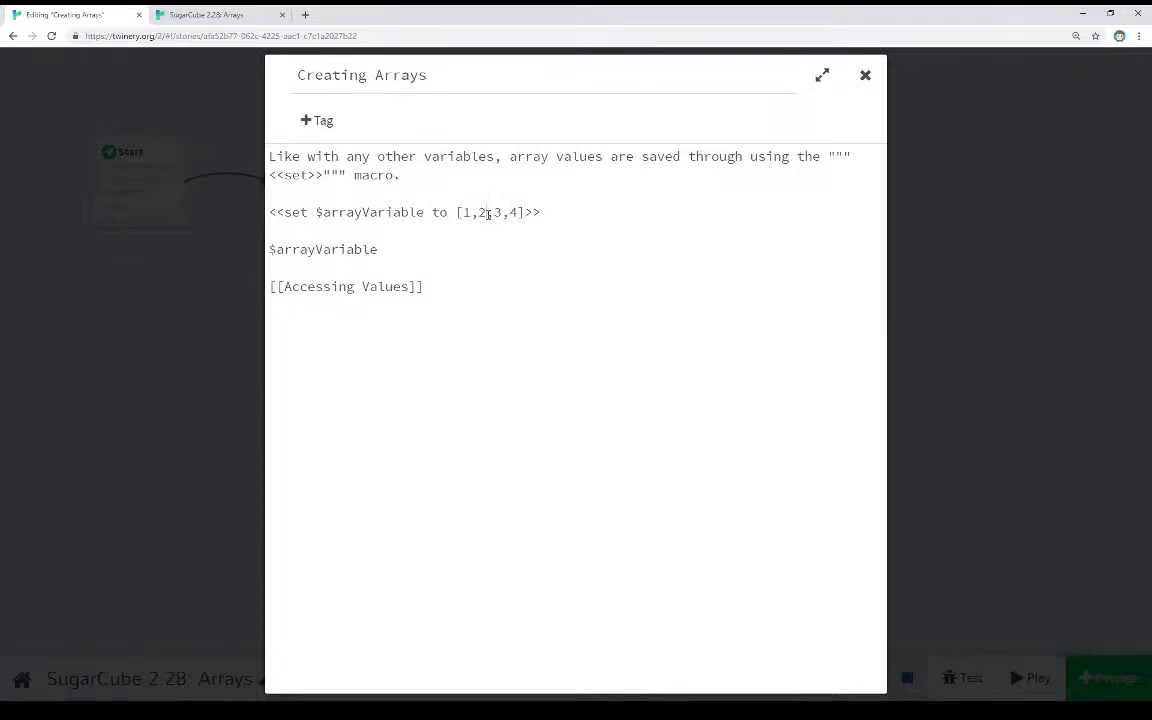
triple_click(404, 212)
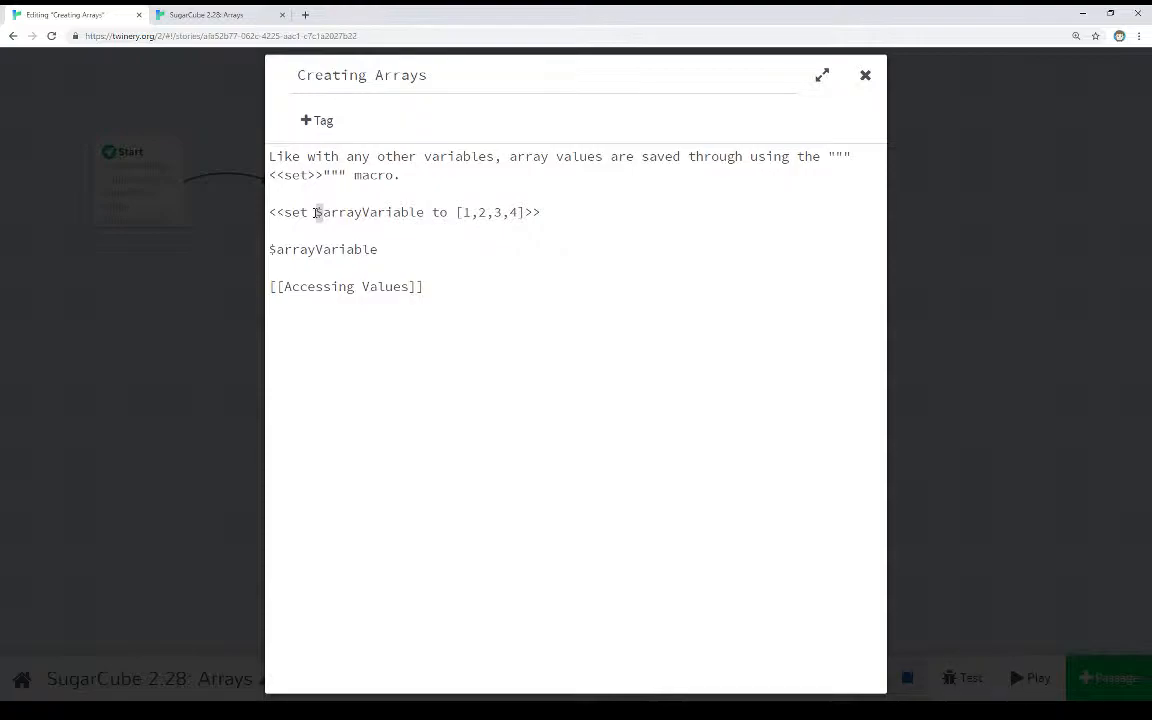
click(864, 76)
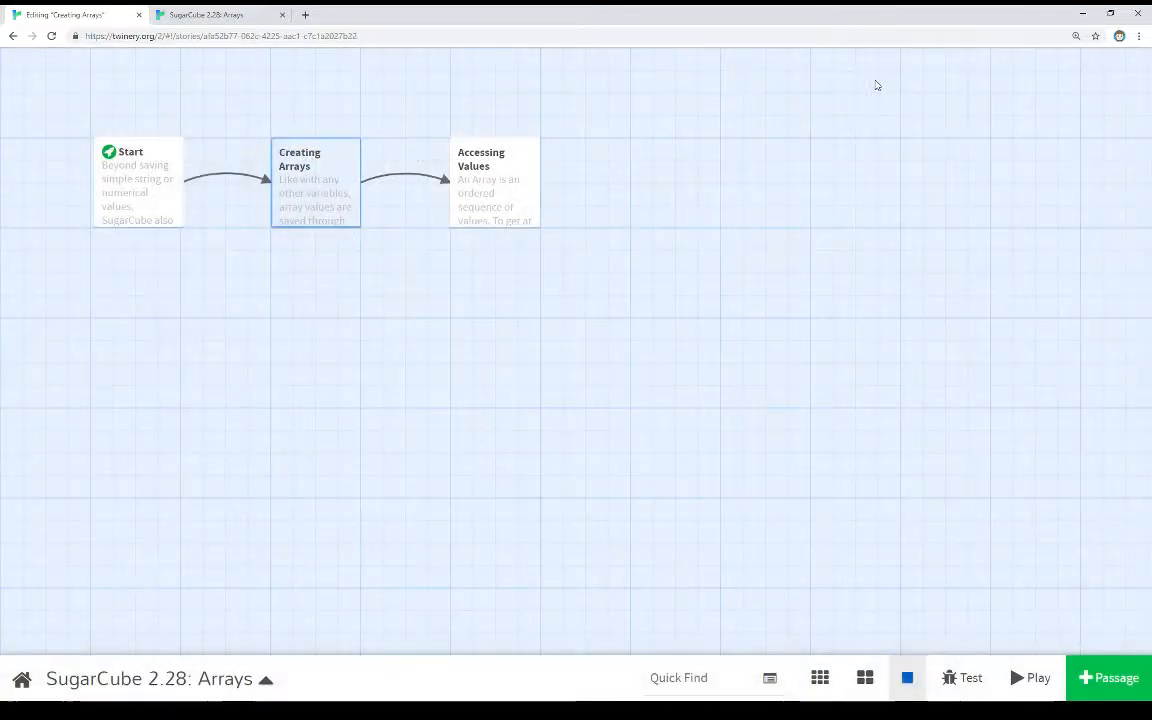
Step: View the Accessing Values source with $arrayVariable[2], then bring up the Creating Arrays passage editor
double_click(492, 184)
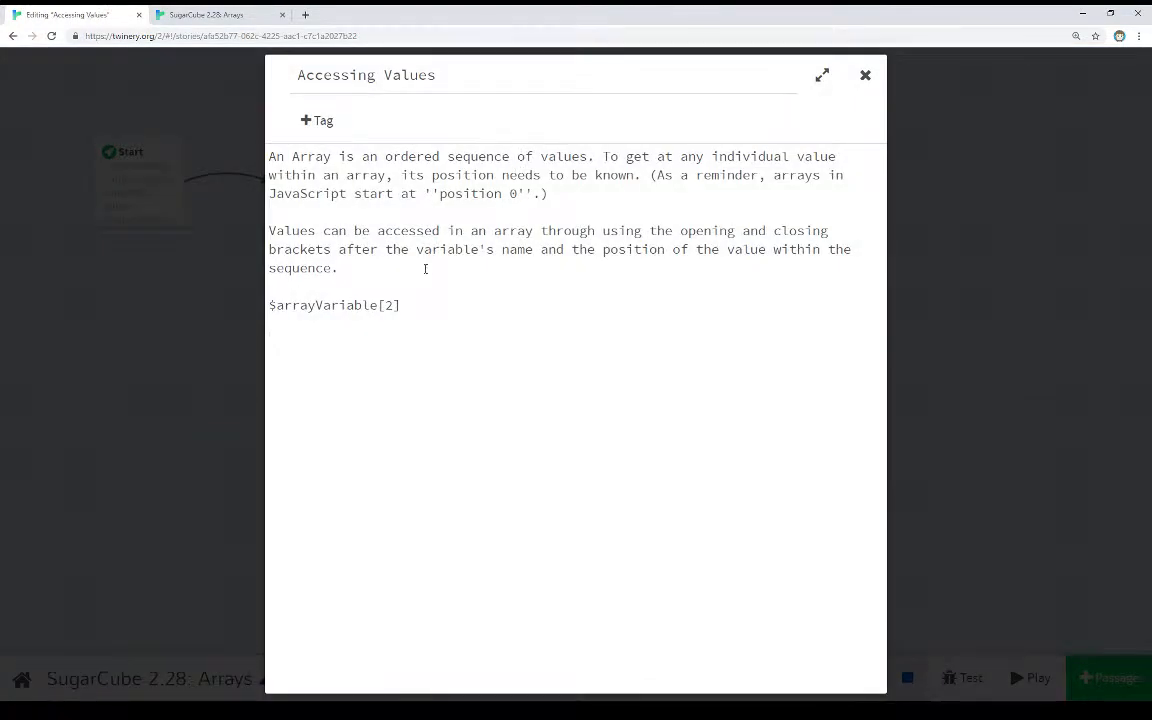
double_click(334, 304)
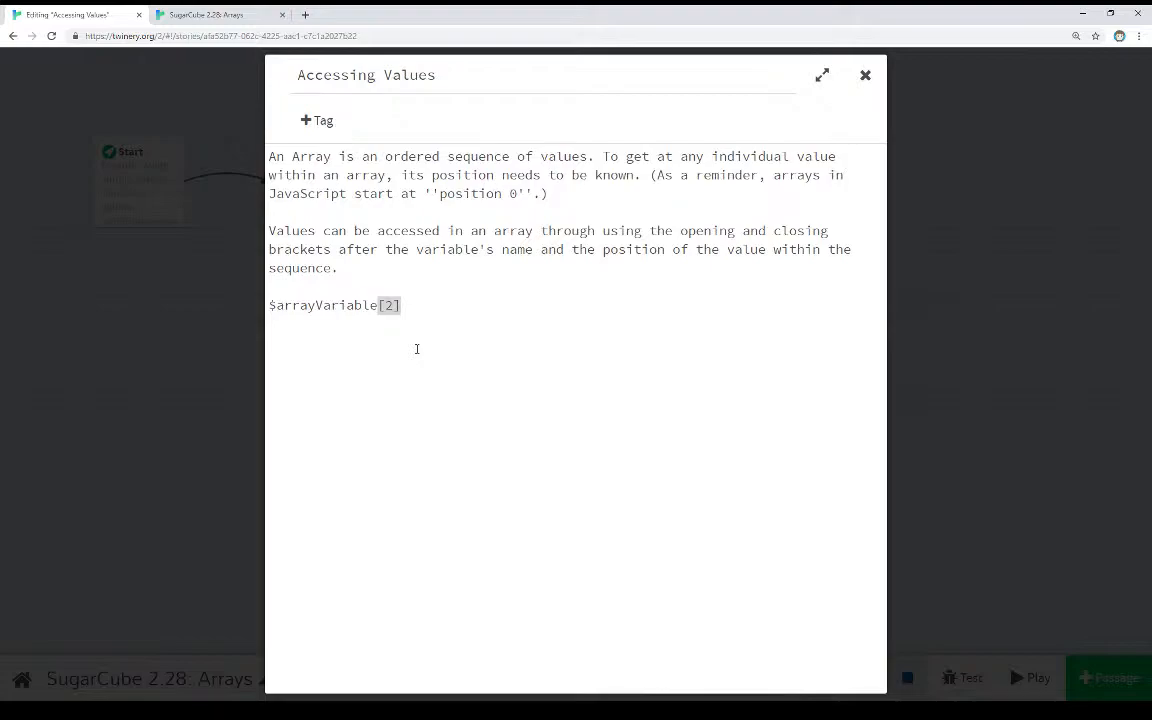
click(440, 320)
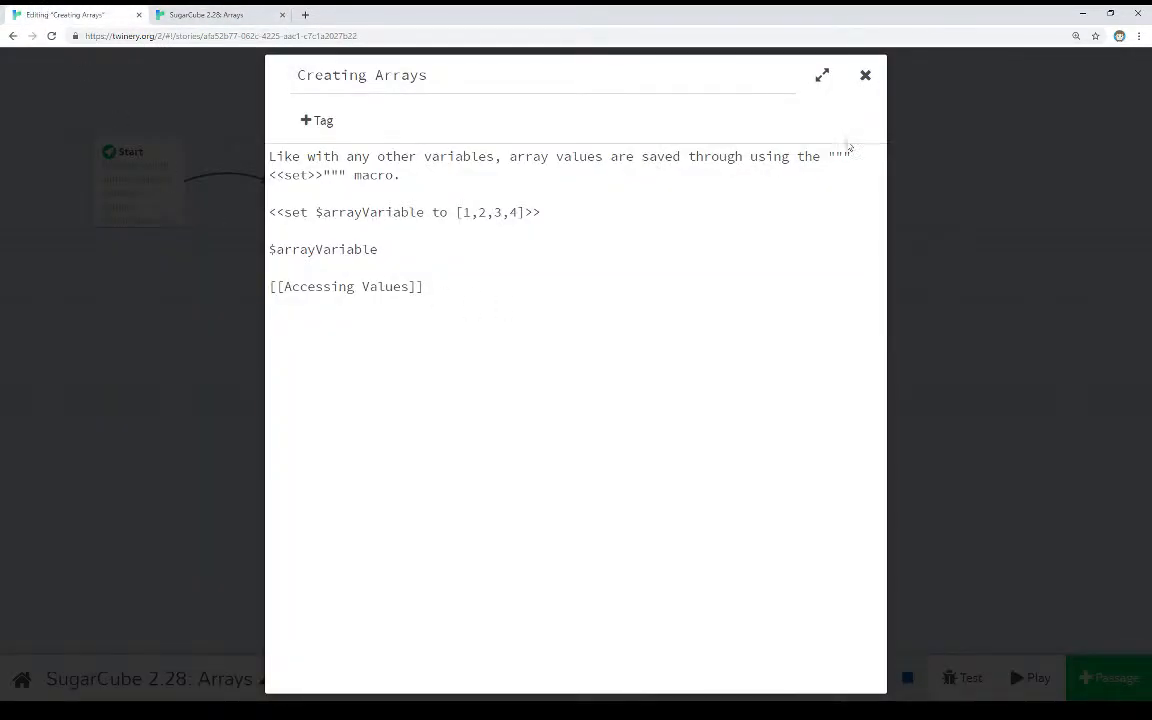
mouse_move(706, 224)
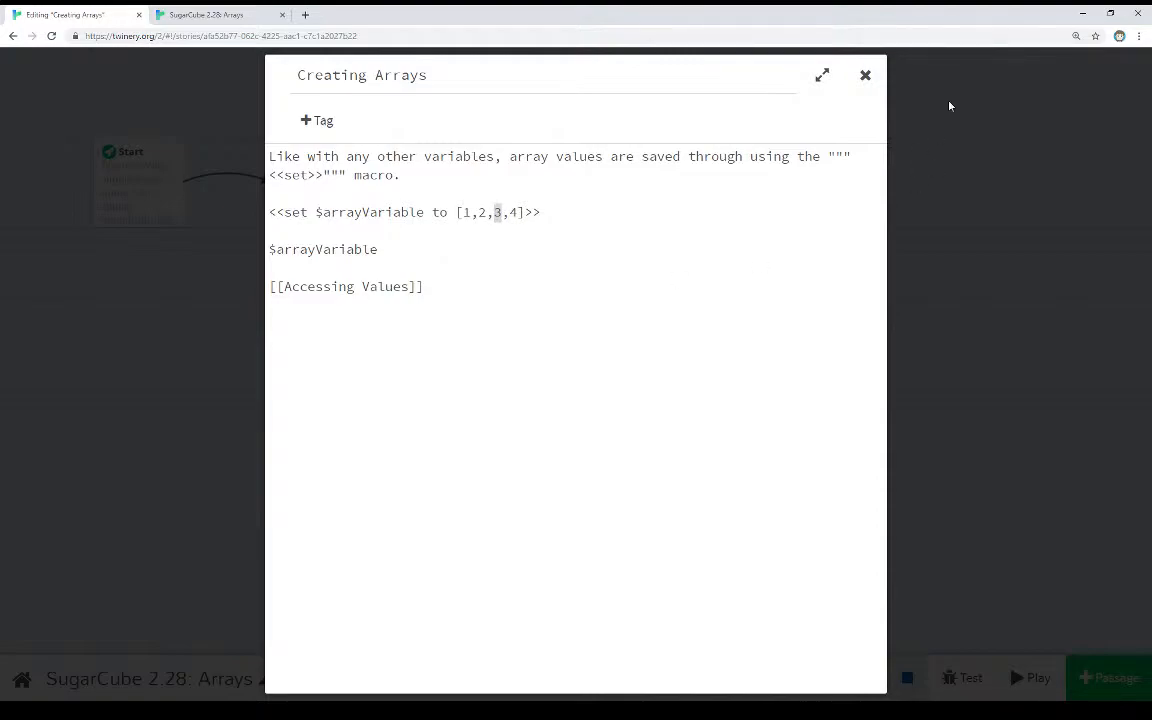
Step: Close the Creating Arrays editor to return to the three-passage story map
click(864, 76)
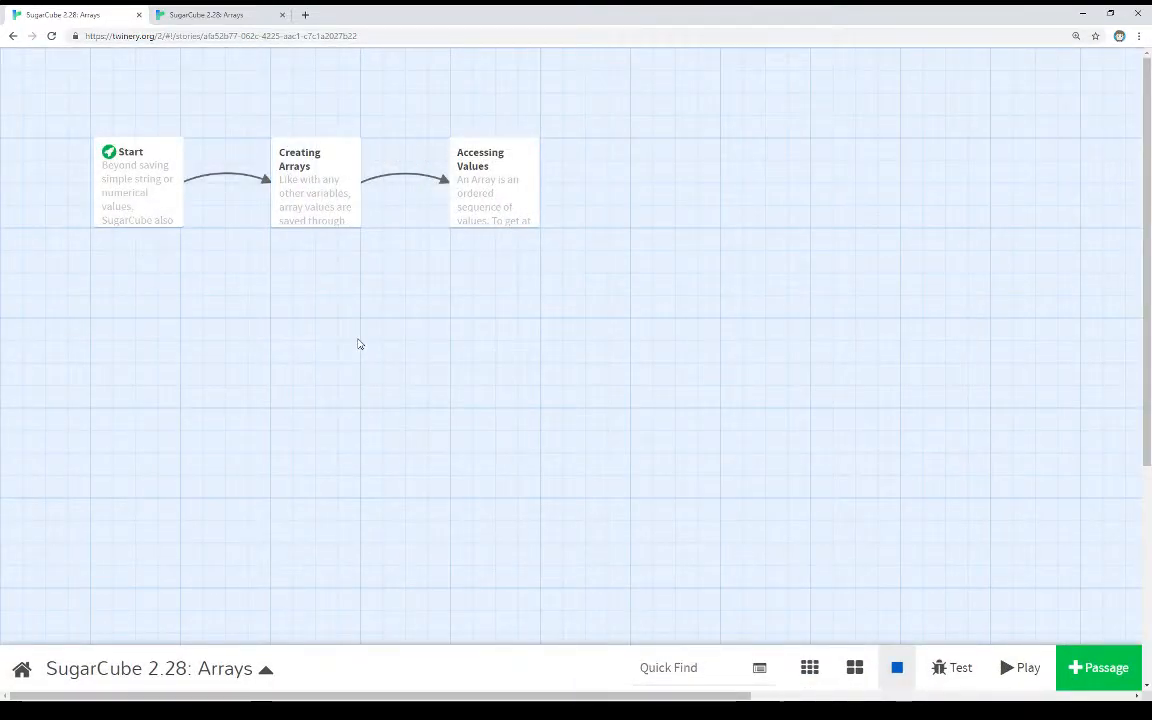